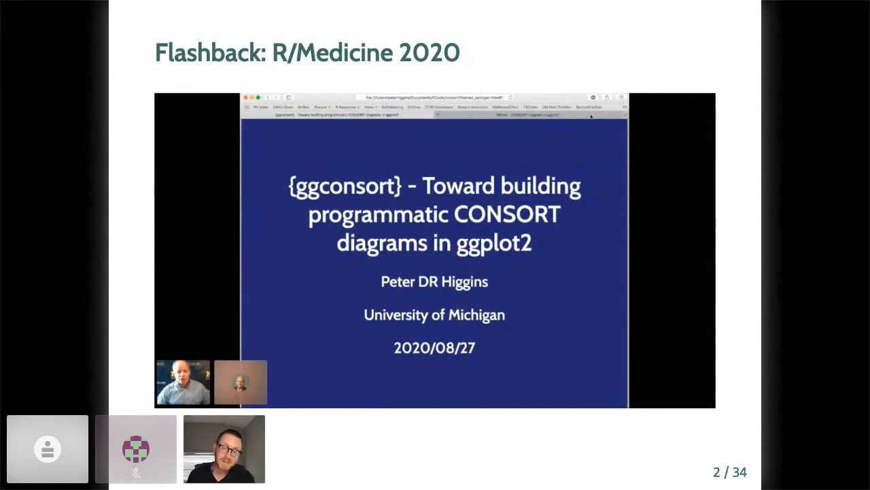
Advance to slide 3, which defines CONSORT diagrams as participant-flow charts
key(Right)
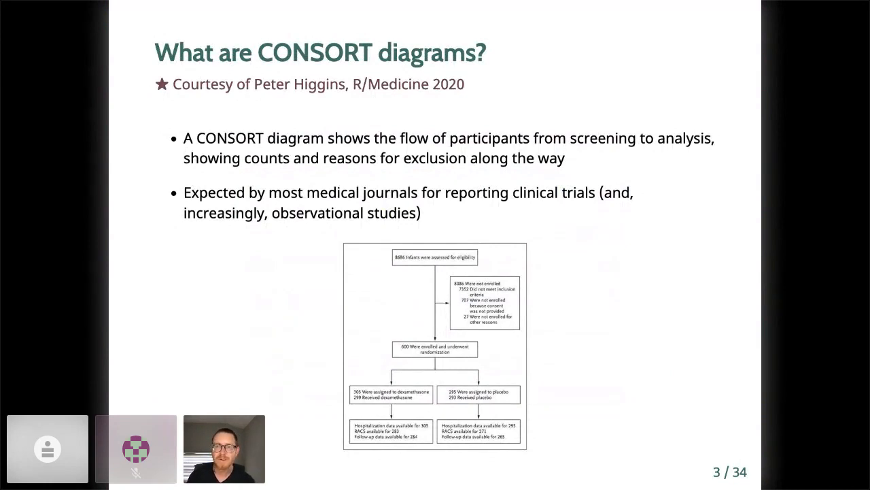
Advance to slide 4 on CONSORT diagrams hand-built from Word, PowerPoint or Illustrator templates
key(Right)
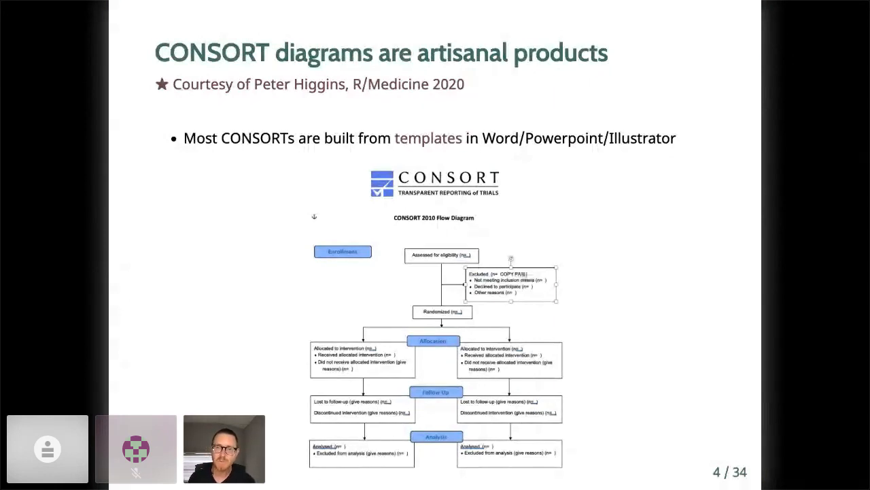
Advance to slide 5, Prior work, listing existing non-ggplot2 R CONSORT tools
key(Right)
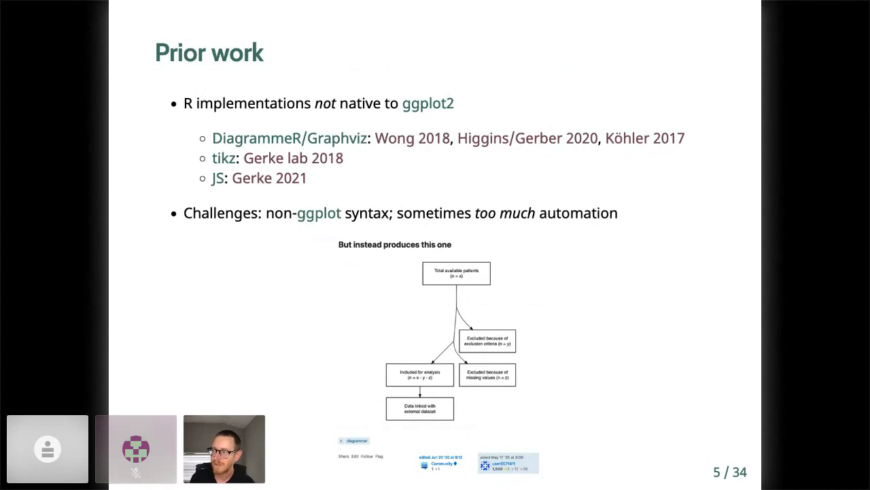
key(Right)
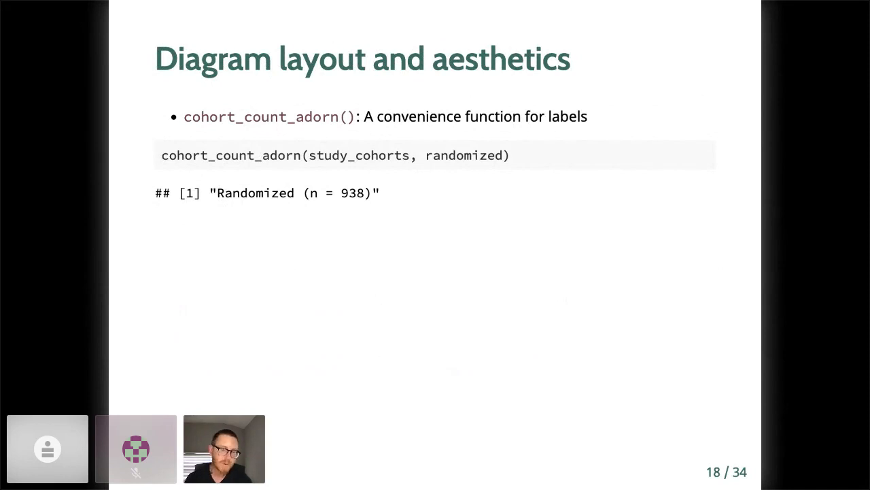
Advance past the Assessed for eligibility (n = 1200) box slide to the Randomized box slide
key(right)
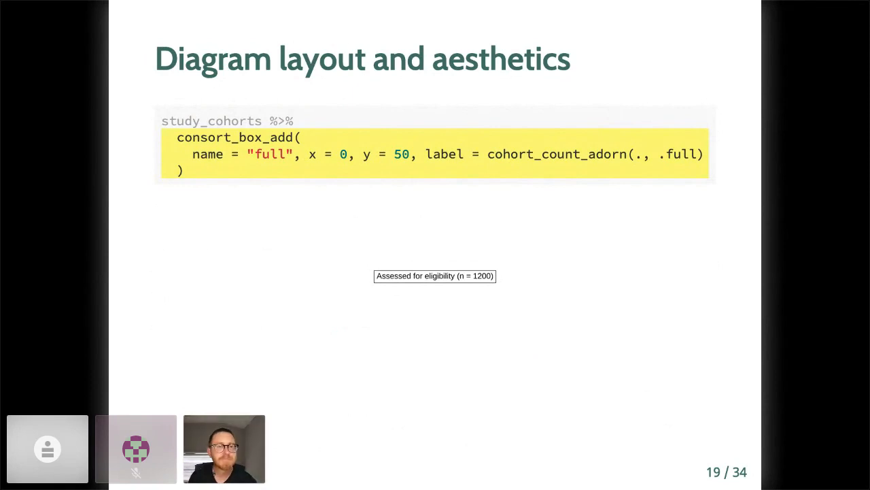
key(Right)
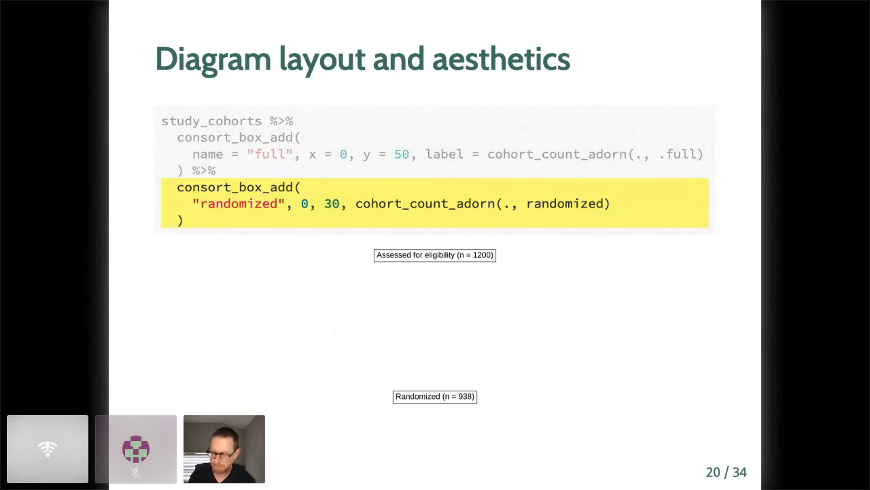
Advance toward the slide adding the Excluded (n = 262) box beside the eligibility box
key(Right)
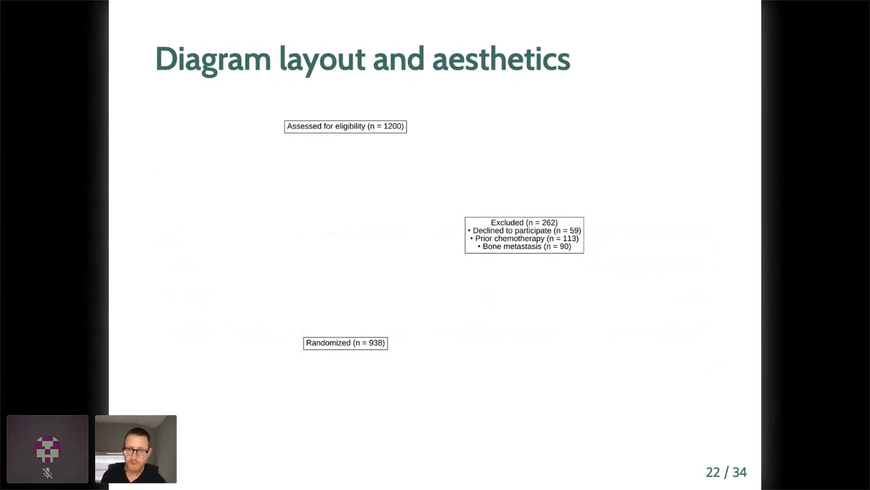
Advance toward the slide adding a consort_arrow_add() link from eligibility to Randomized
key(Right)
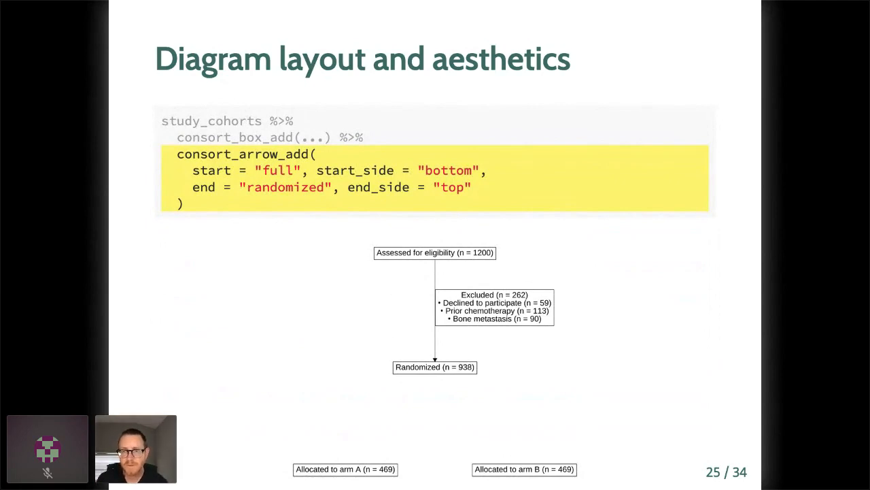